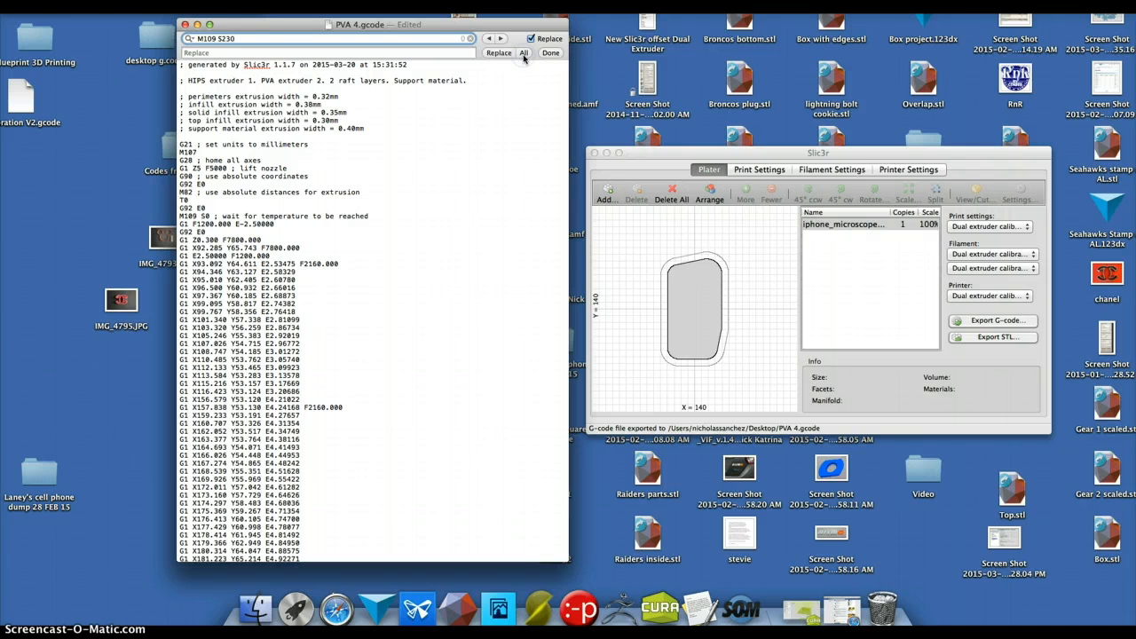
- Bring up find-and-replace and enter the T0 tool command as the search term
{"action": "left_click", "coordinate": [524, 53]}
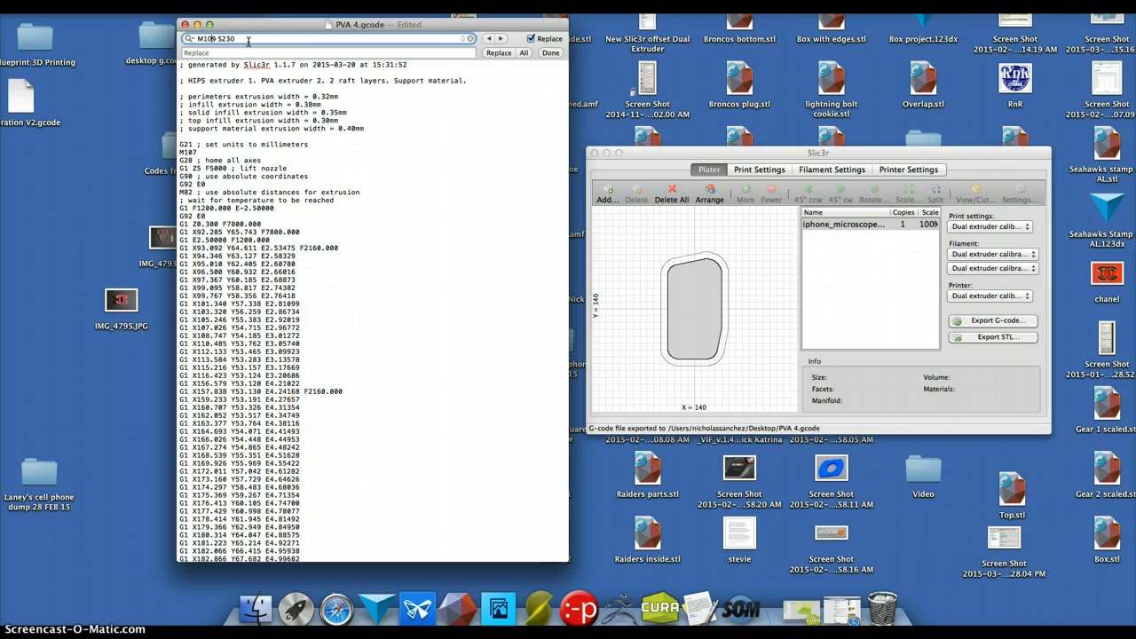
{"action": "type", "text": "T0"}
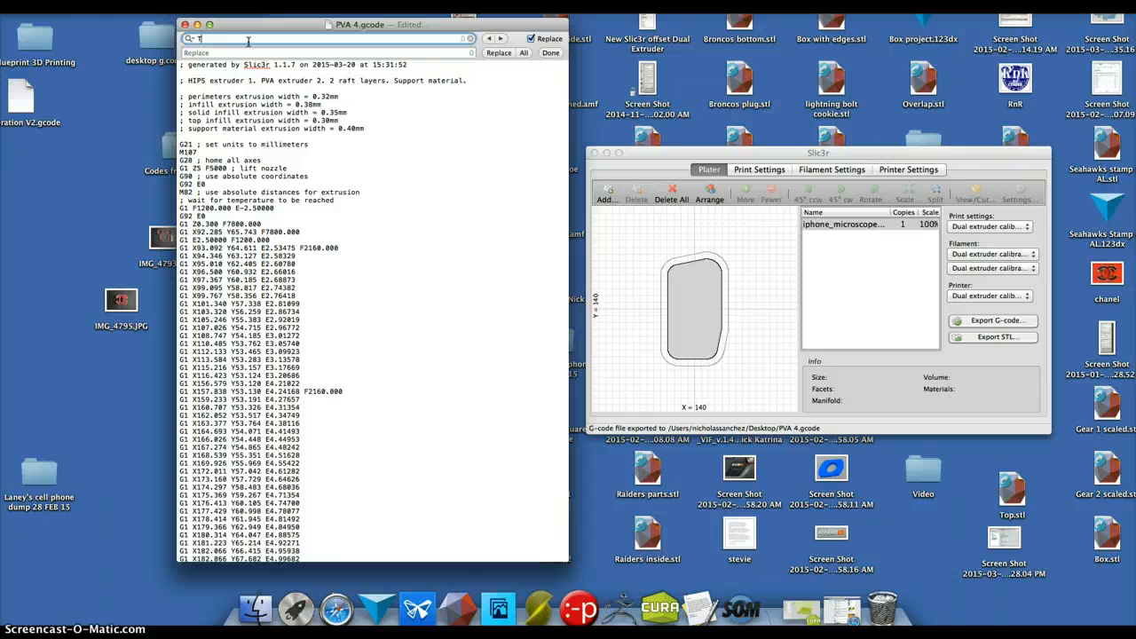
- Edit the search and replacement terms for the tool and temperature commands
{"action": "type", "text": "0"}
{"action": "left_click", "coordinate": [329, 53]}
{"action": "type", "text": "M109 S0"}
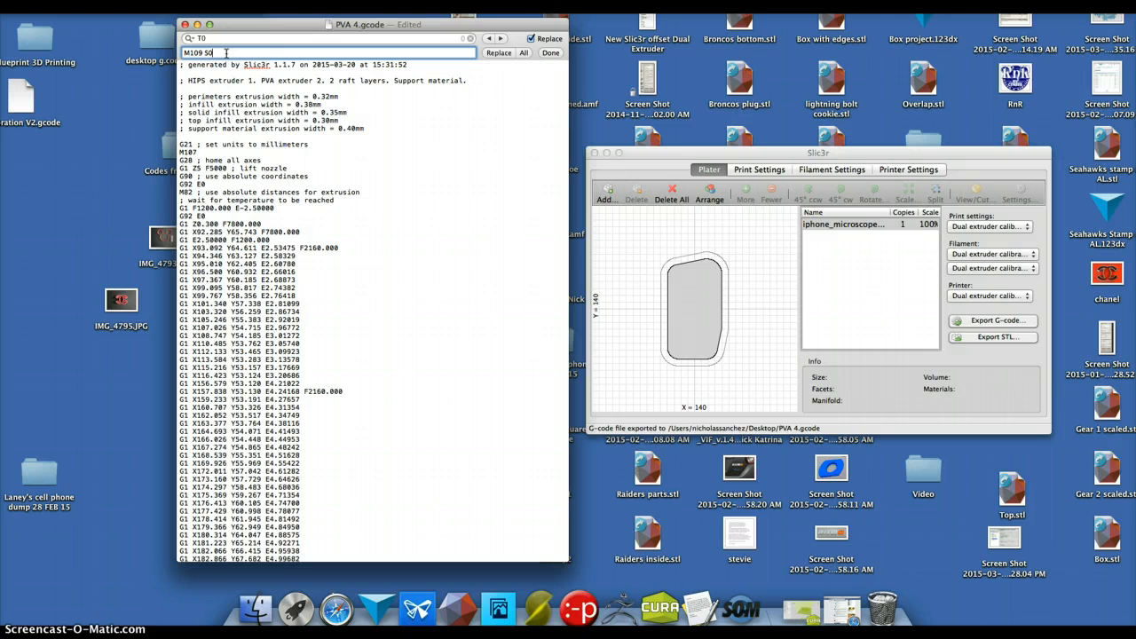
{"action": "type", "text": "2"}
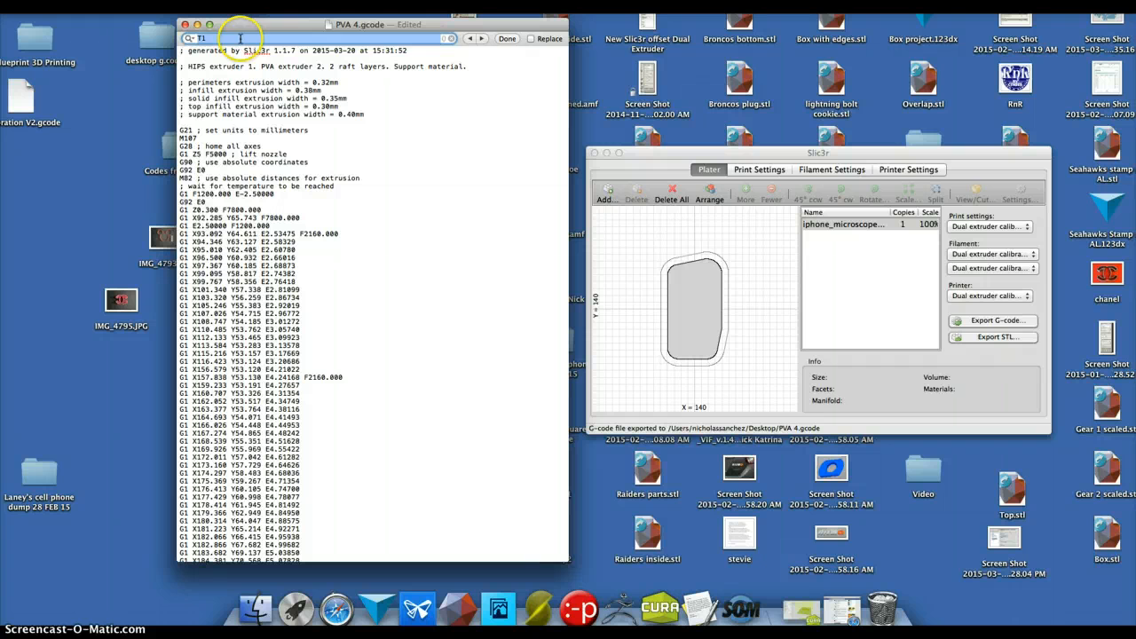
- Search for the G92 E0 line and enter 50 as the replacement value
{"action": "type", "text": "G92 E0"}
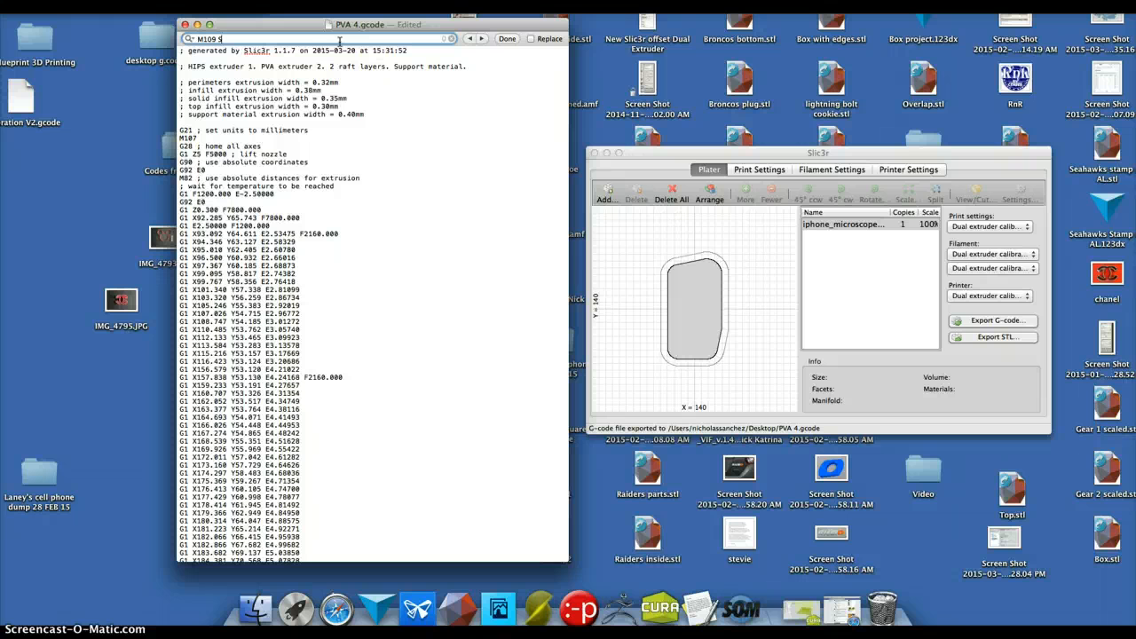
{"action": "type", "text": "50"}
{"action": "type", "text": "T1"}
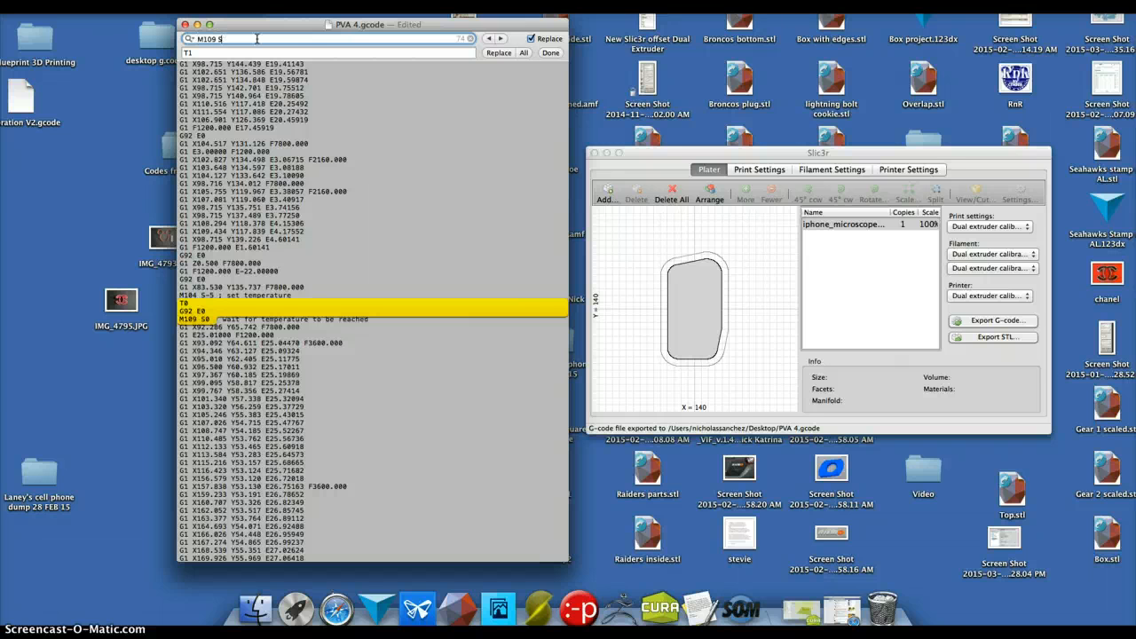
- Replace the wait-for-temperature value with 230 so the line reads M109 S230
{"action": "type", "text": "230"}
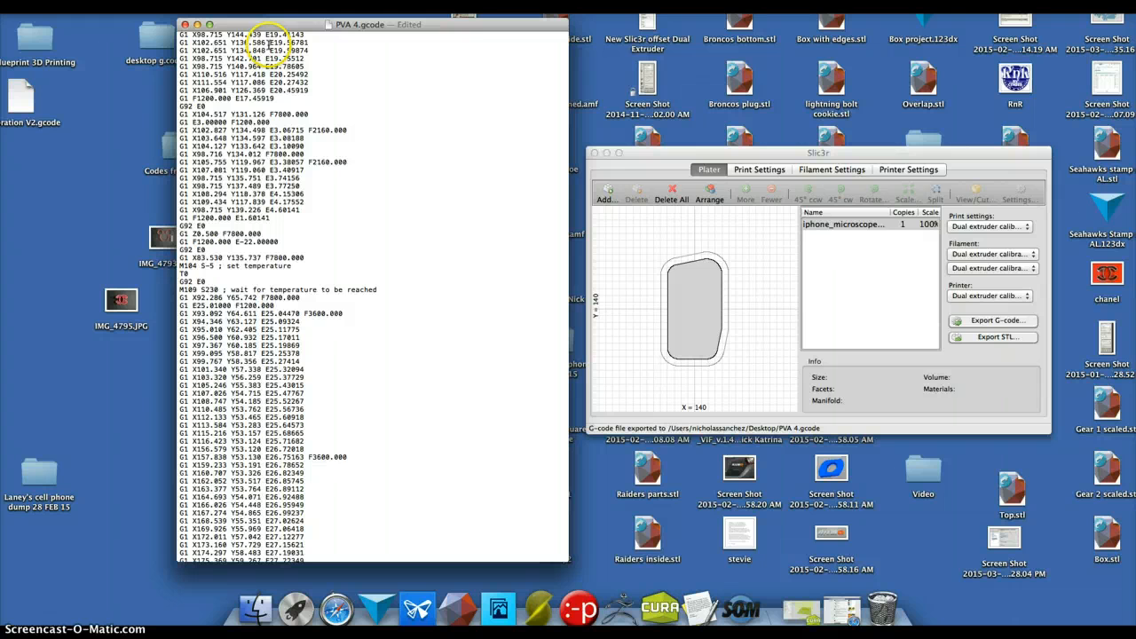
{"action": "key", "text": "cmd+f"}
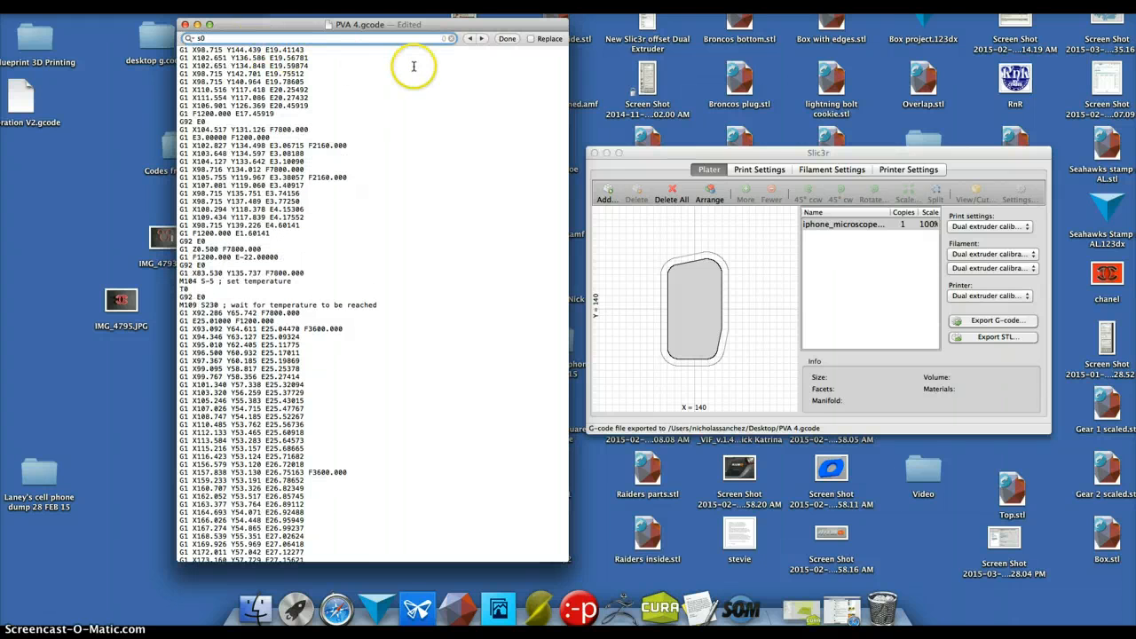
{"action": "mouse_move", "coordinate": [371, 43]}
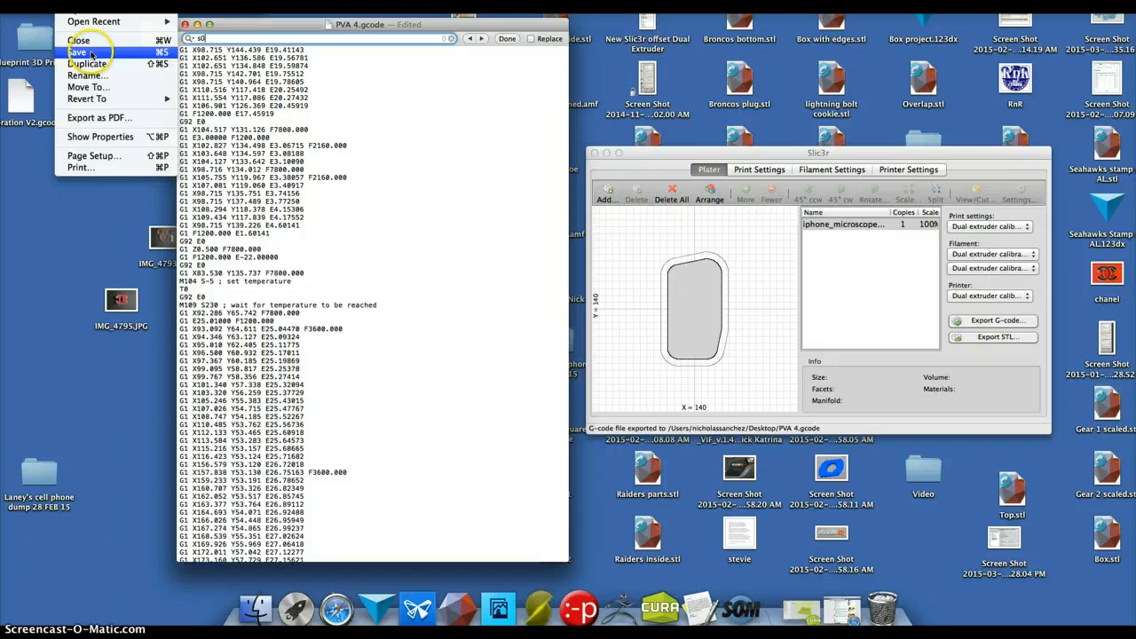
- Save the edited PVA-4.gcode file
{"action": "left_click", "coordinate": [78, 51]}
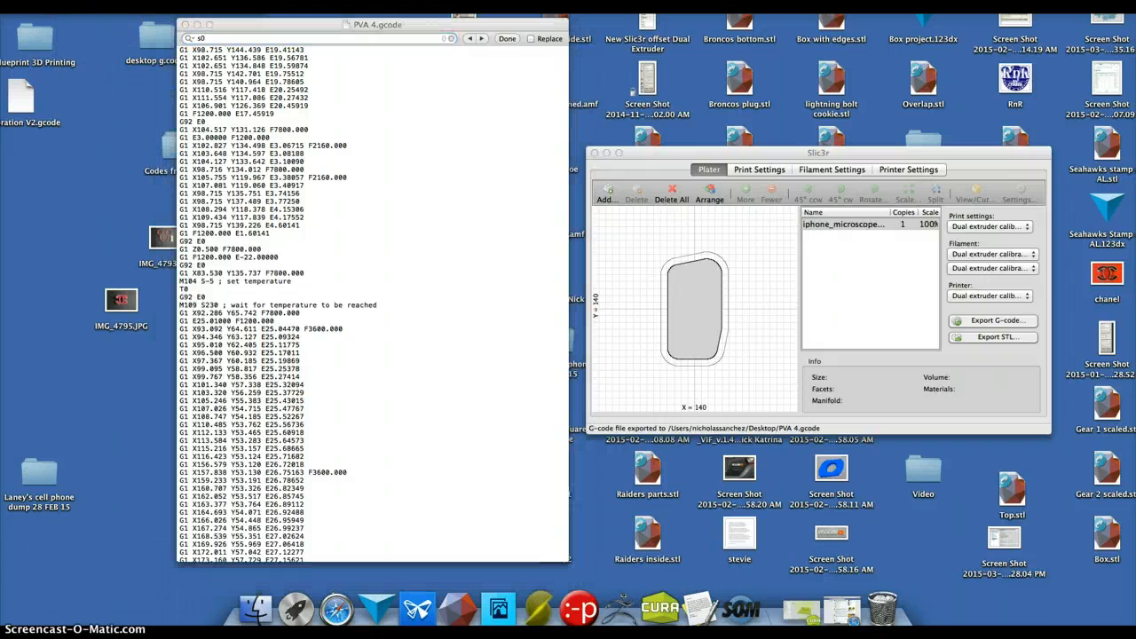